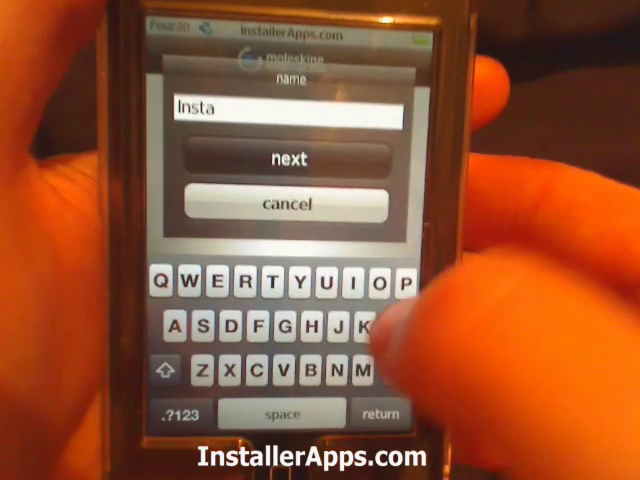
pyautogui.write('ller')
pyautogui.write('Ideas f')
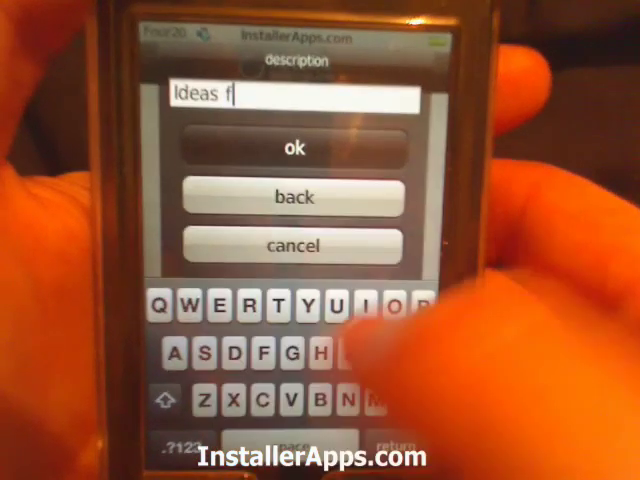
pyautogui.write('or')
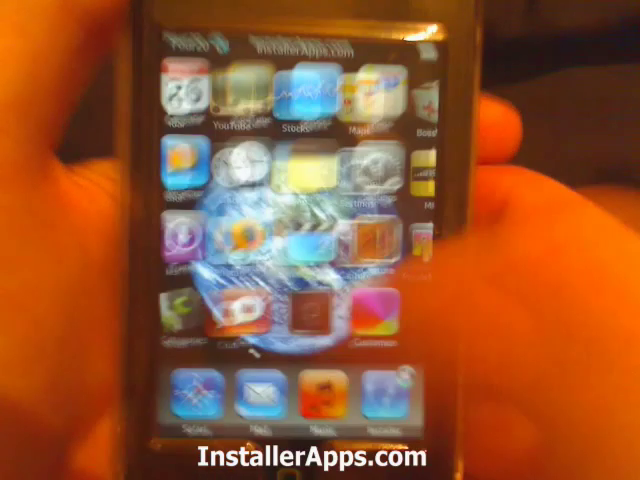
pyautogui.hscroll(-3)
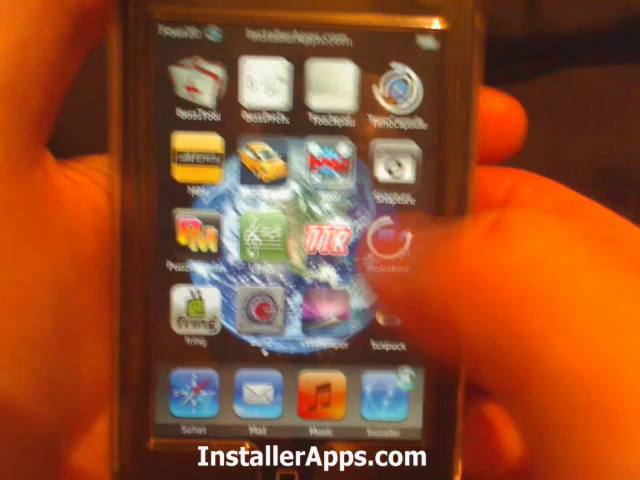